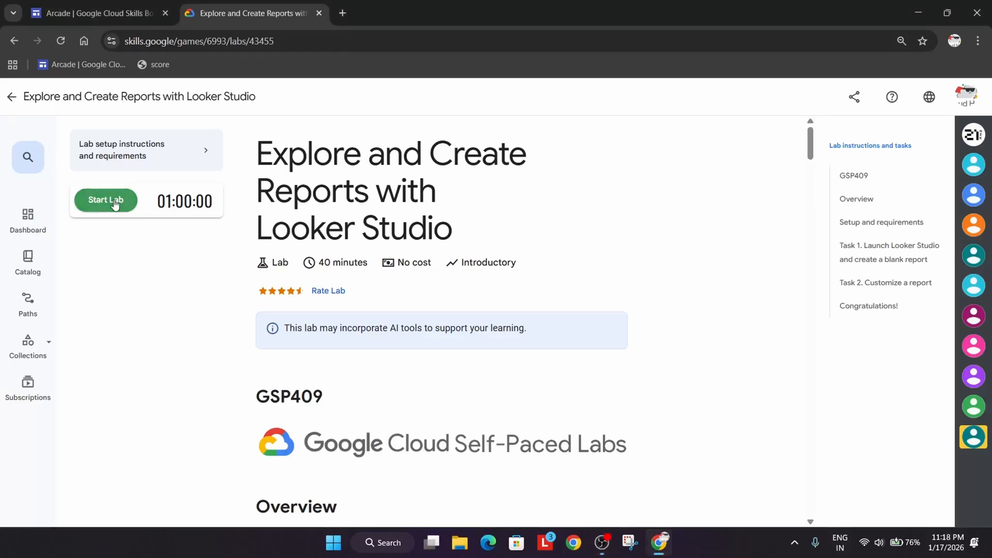
# Start the lab timer, jump to Task 1, and open the Looker Studio link in a new tab.
pyautogui.click(106, 200)
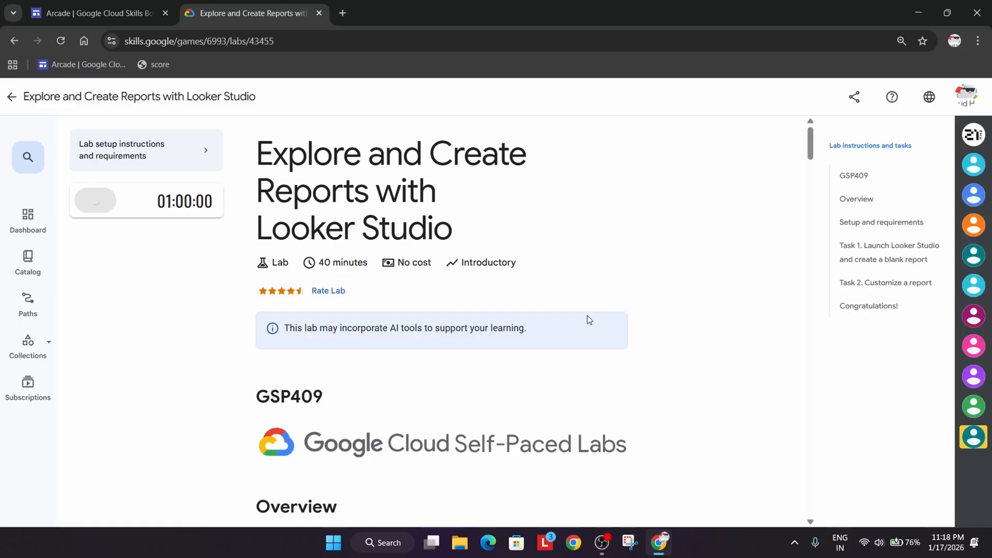
pyautogui.click(94, 201)
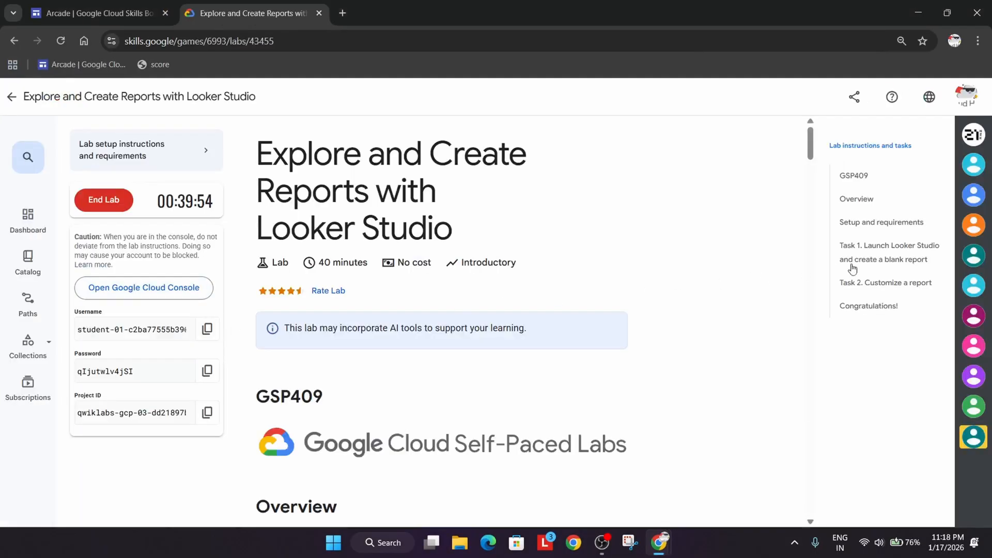
pyautogui.click(886, 251)
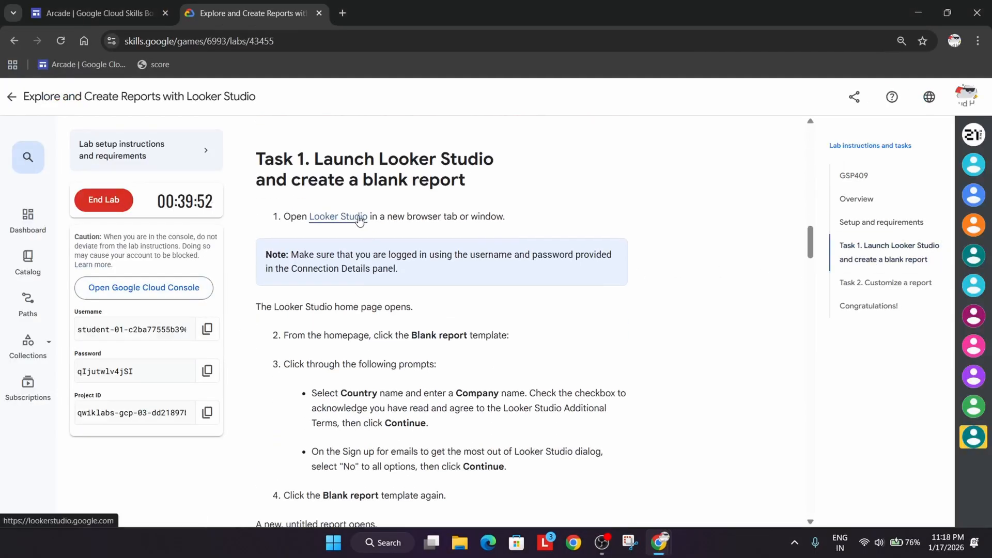
pyautogui.click(338, 216)
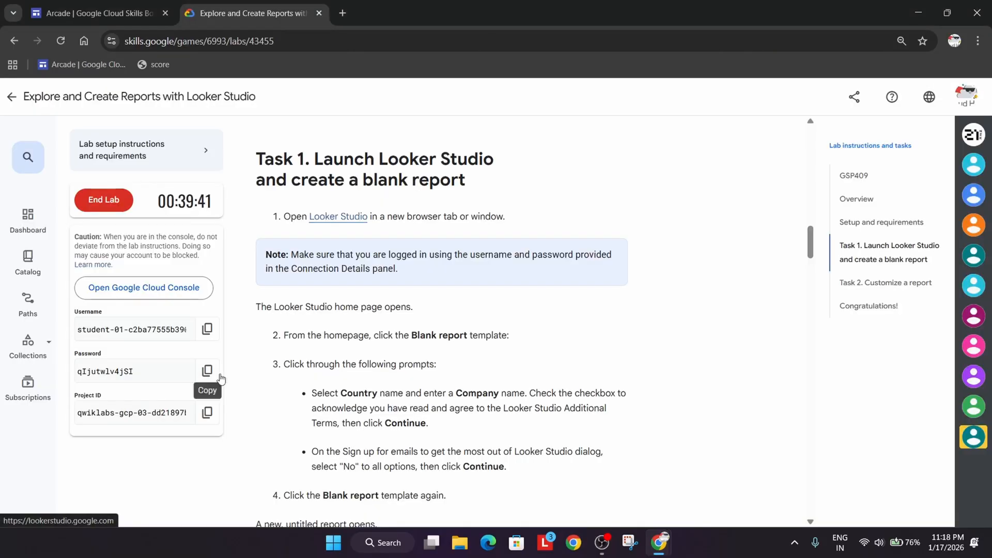
# Sign in with the copied lab password and accept the workspace terms with I understand.
pyautogui.click(338, 216)
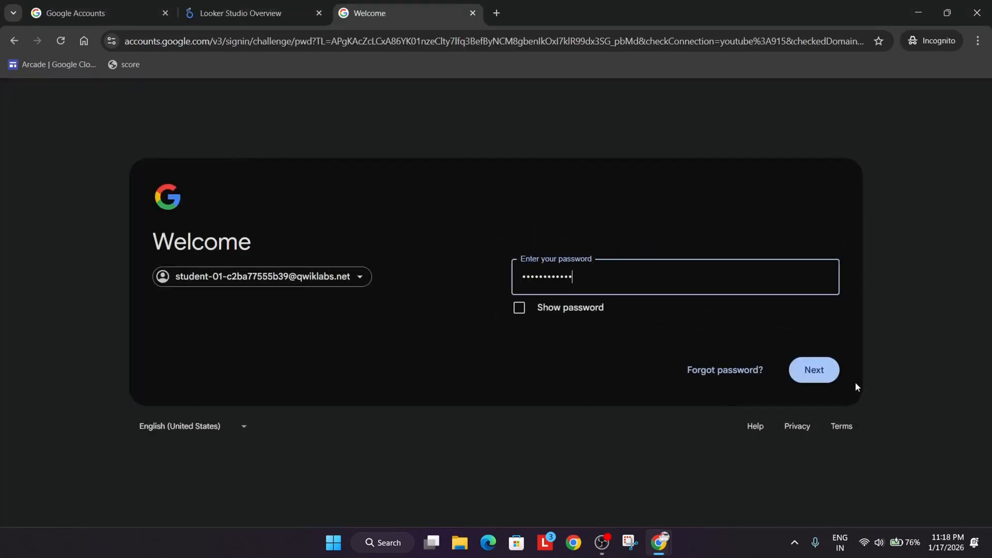
pyautogui.click(814, 370)
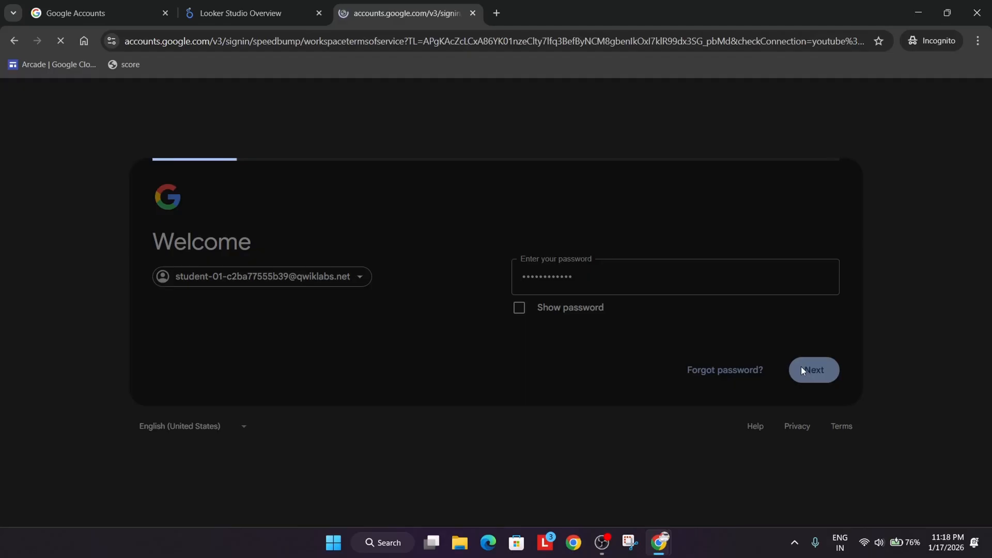
pyautogui.click(814, 370)
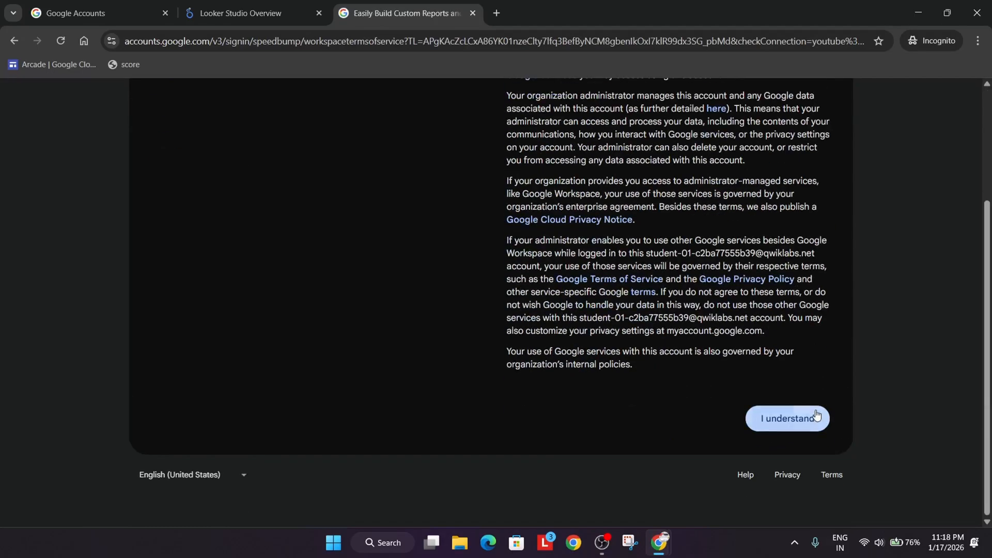
pyautogui.click(786, 418)
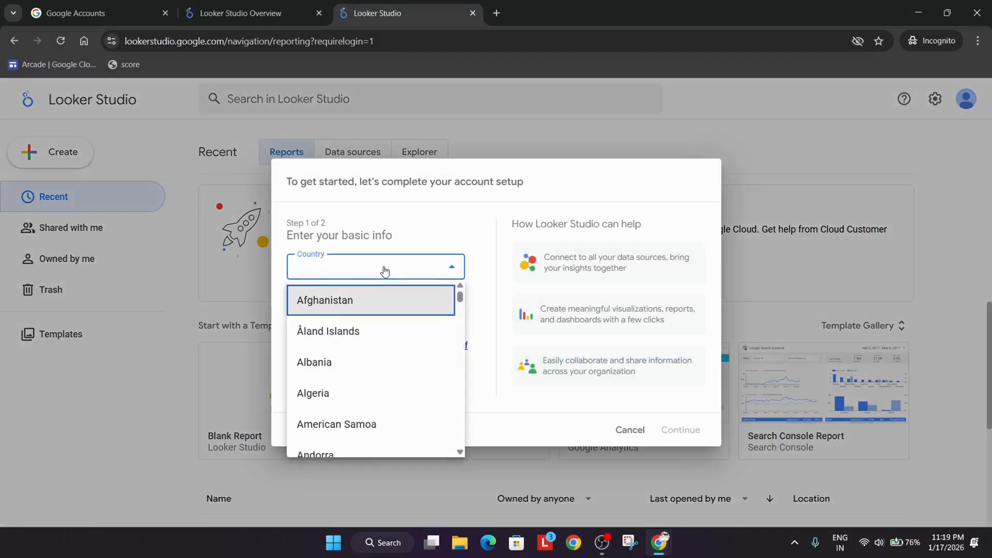
# Submit account setup with country India, company 'drabhi', and the terms of service accepted.
pyautogui.scroll(-3)
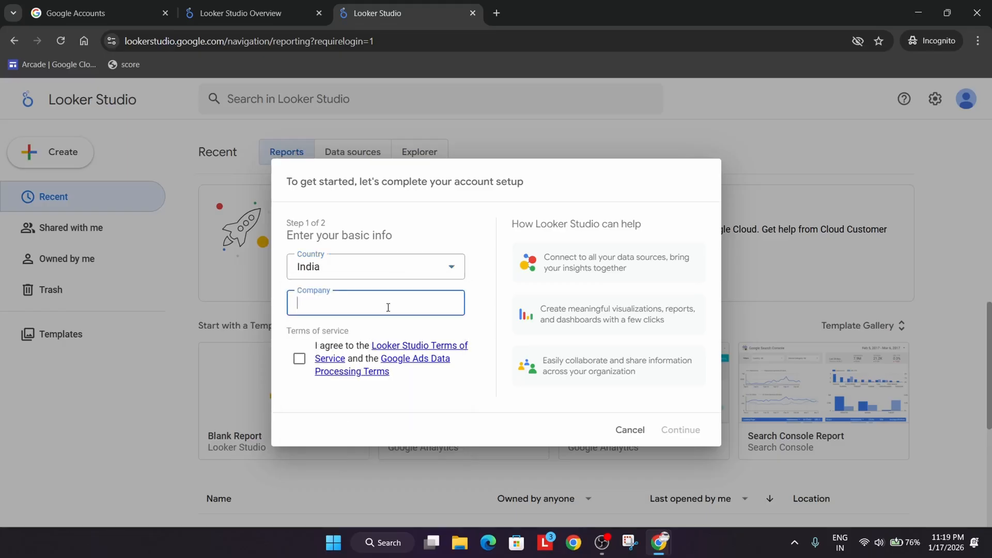
pyautogui.write('drabhi')
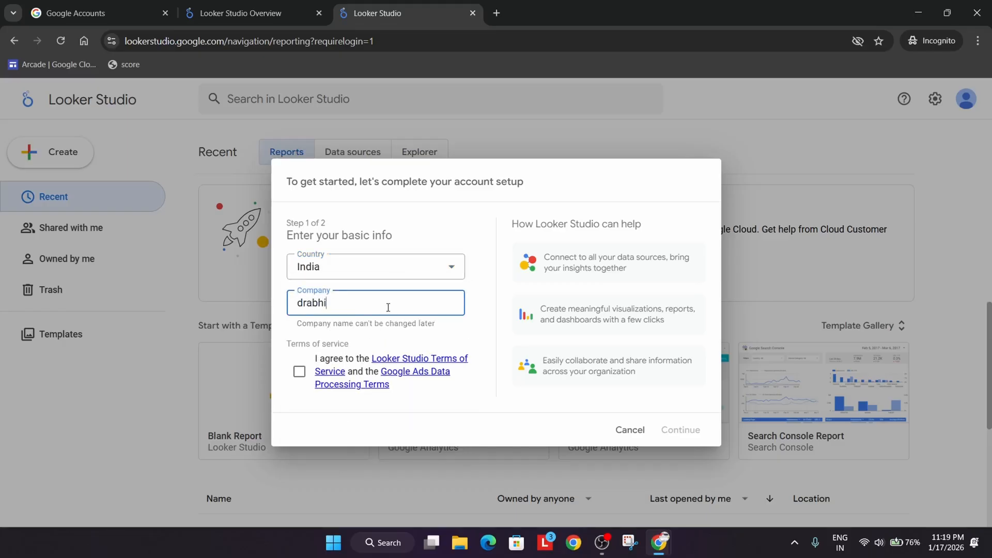
pyautogui.click(679, 429)
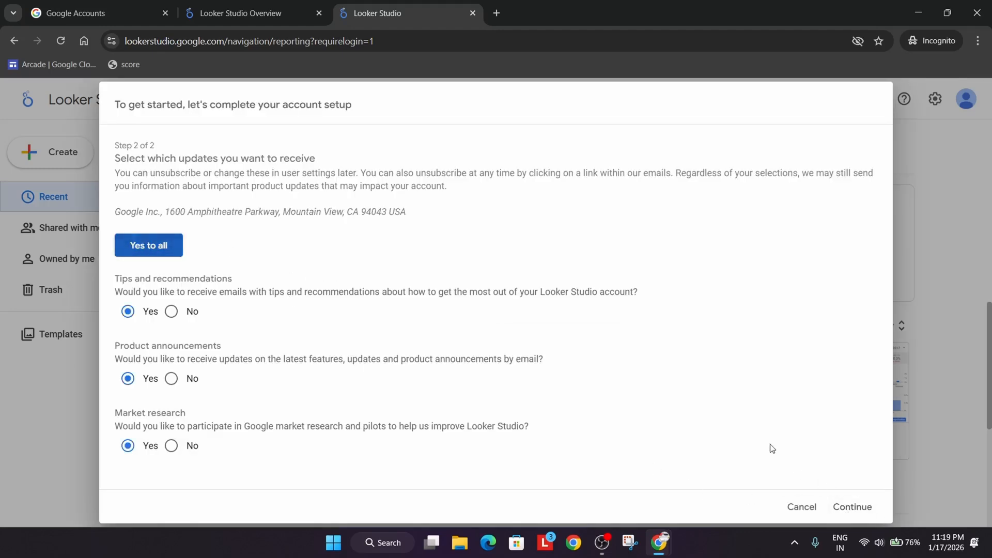
pyautogui.press('ctrl+minus')
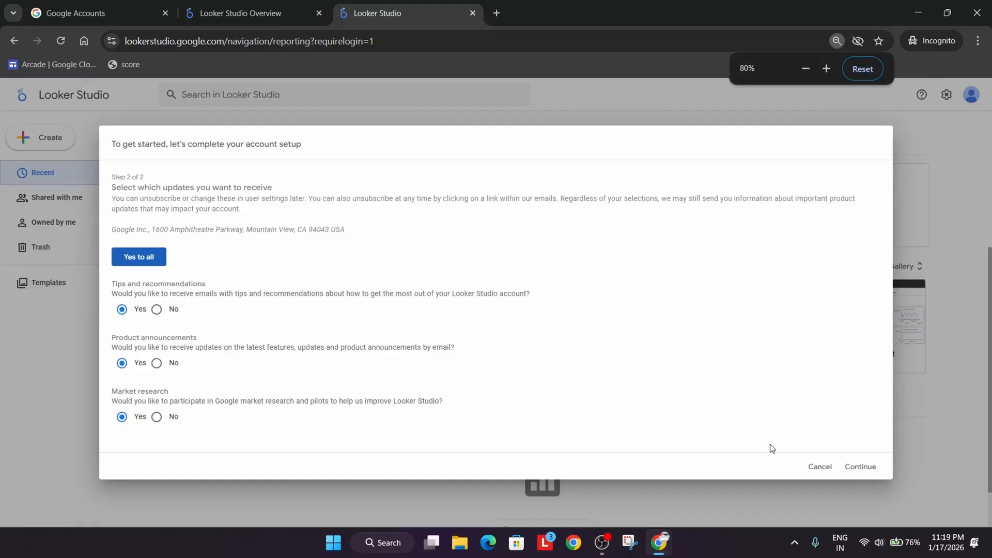
pyautogui.moveTo(789, 453)
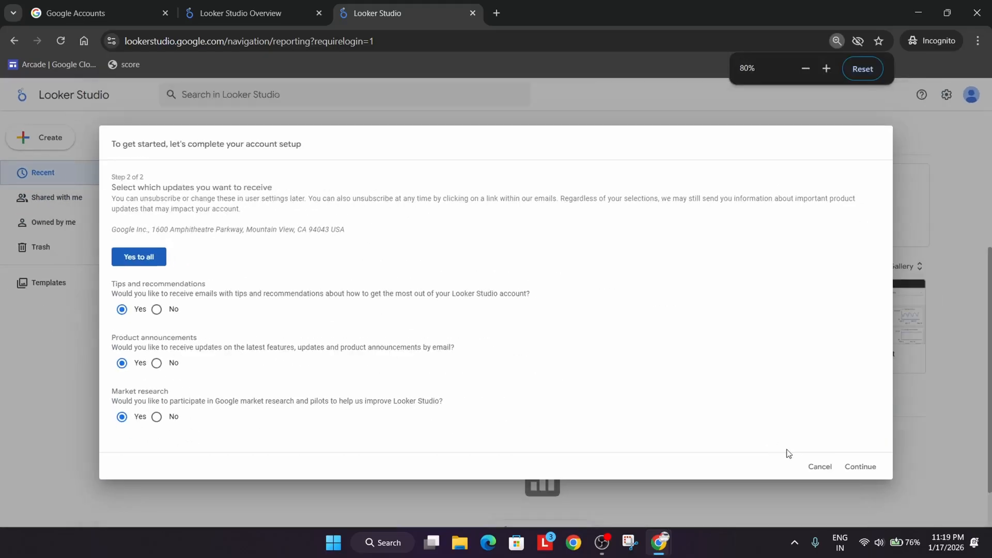
pyautogui.click(826, 68)
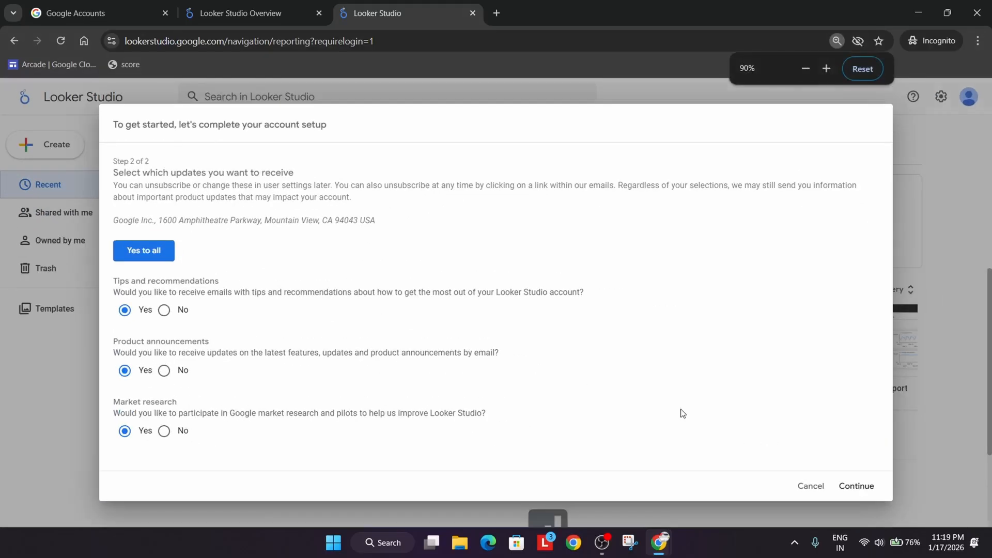
pyautogui.click(856, 485)
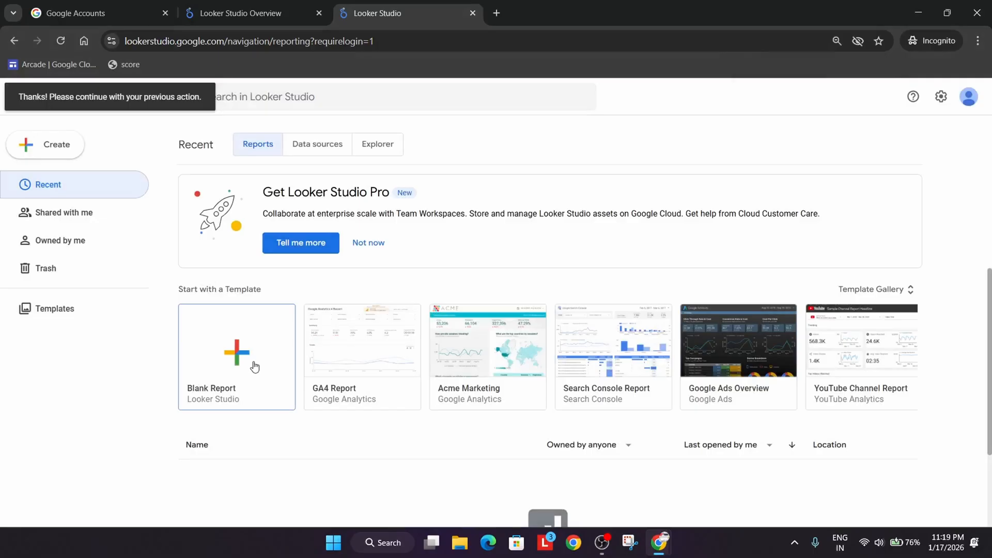
# Create a blank report and authorize the BigQuery connector with the lab student account.
pyautogui.click(237, 352)
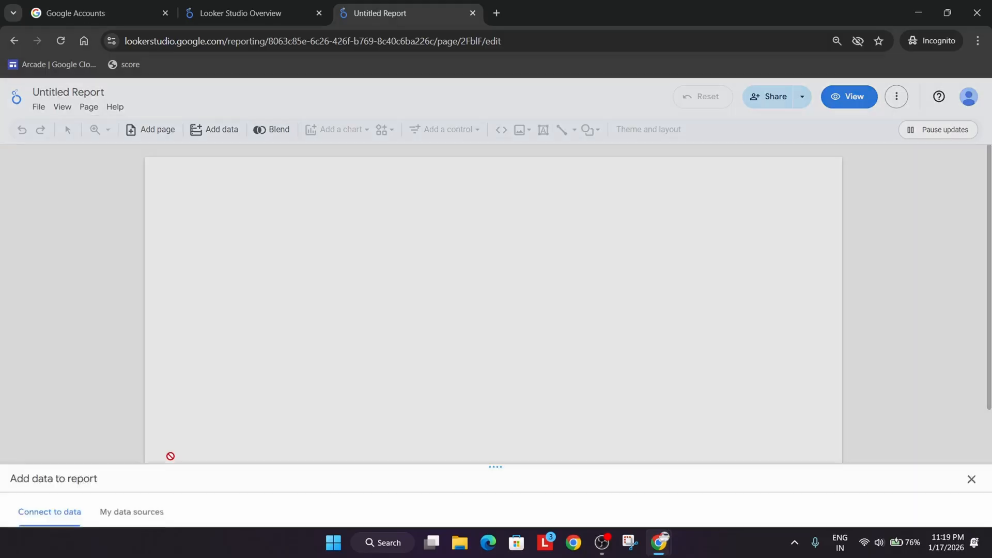
pyautogui.click(86, 437)
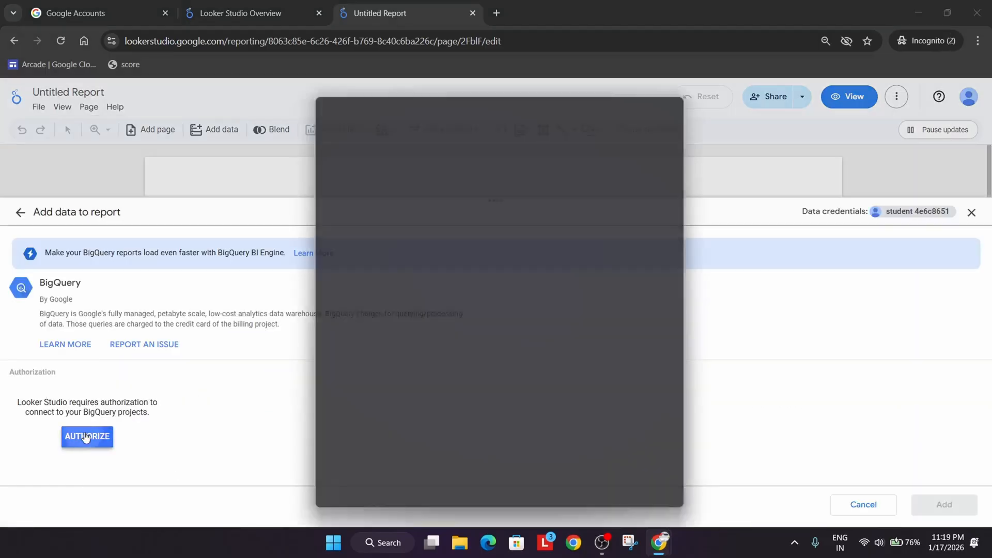
pyautogui.click(87, 436)
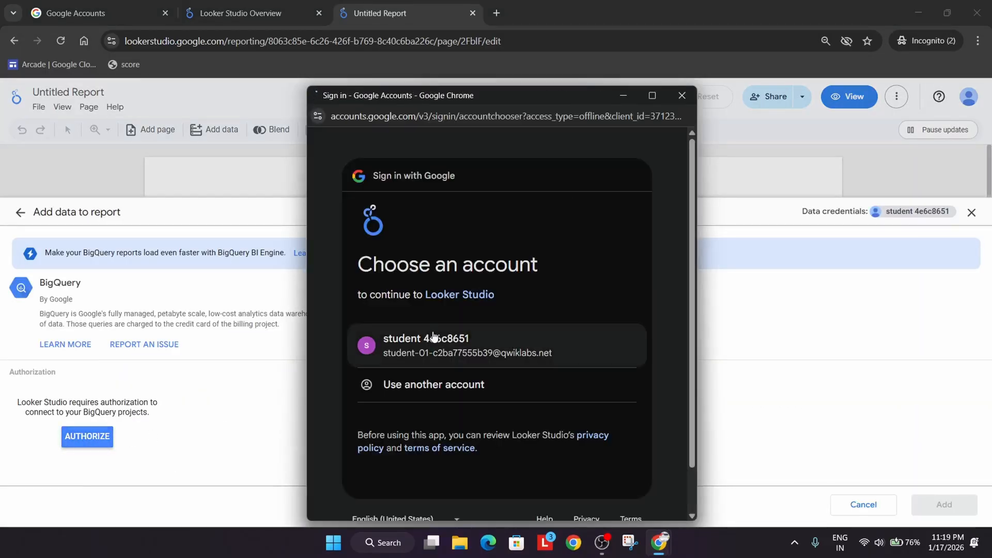
pyautogui.click(497, 345)
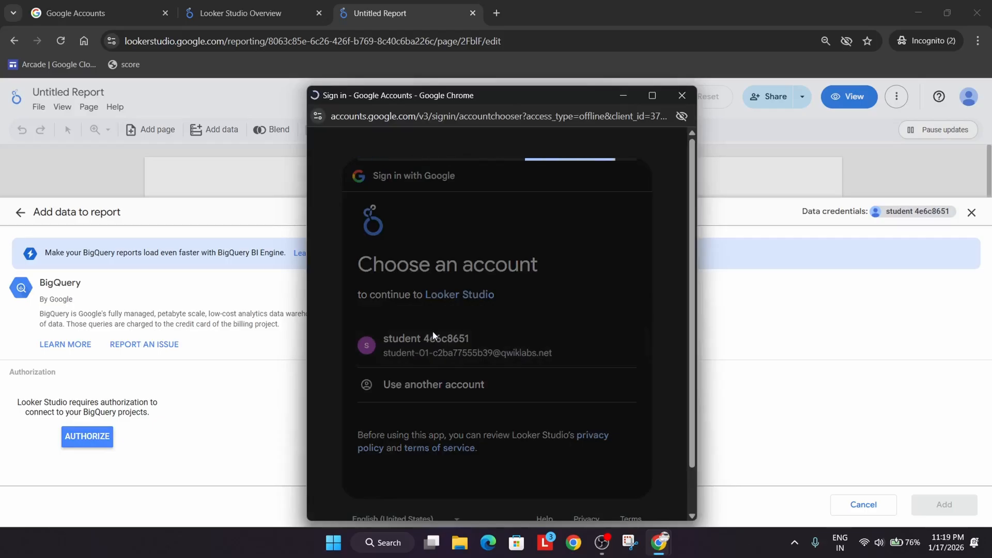
pyautogui.click(425, 346)
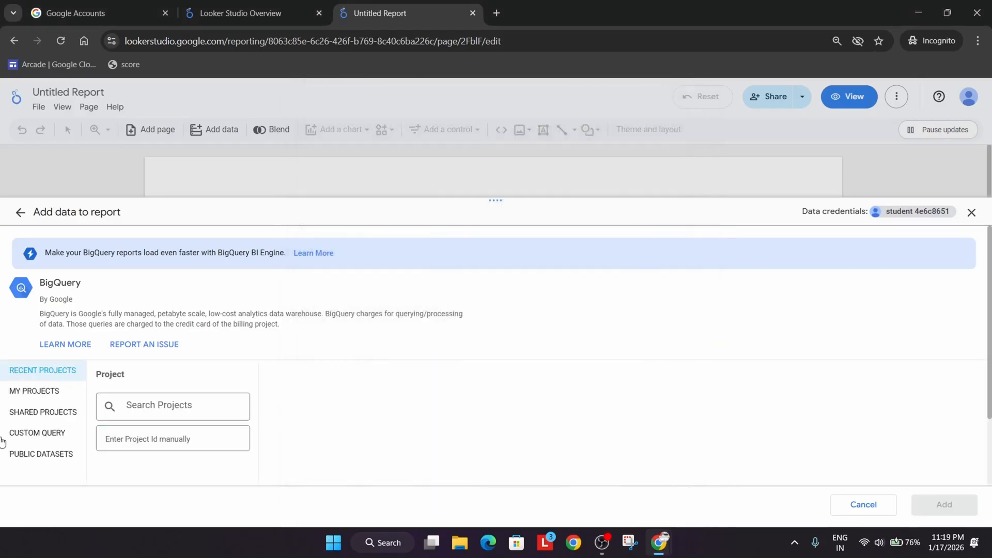
# Select the qwiklabs-gcp billing project under Shared Projects, then return to the lab tab.
pyautogui.click(43, 412)
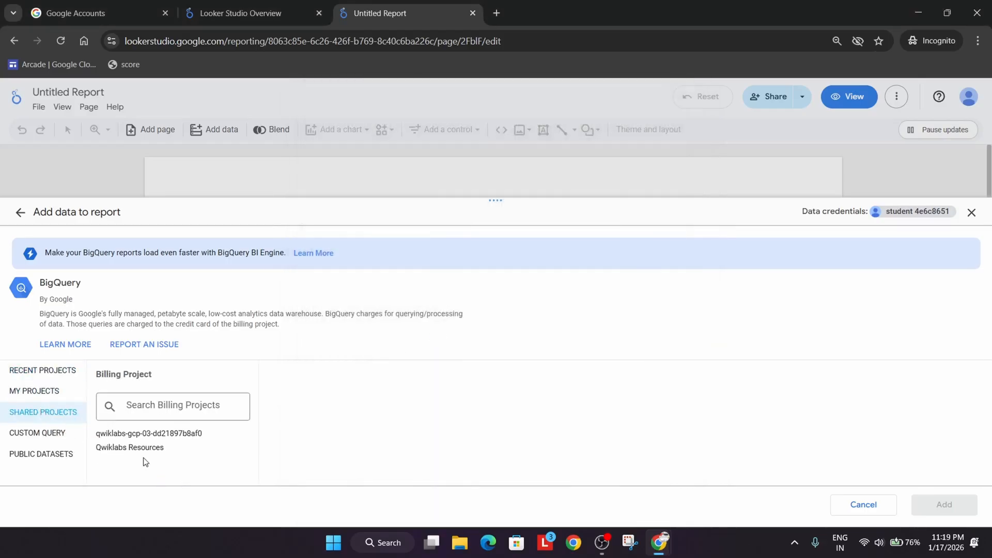
pyautogui.moveTo(149, 434)
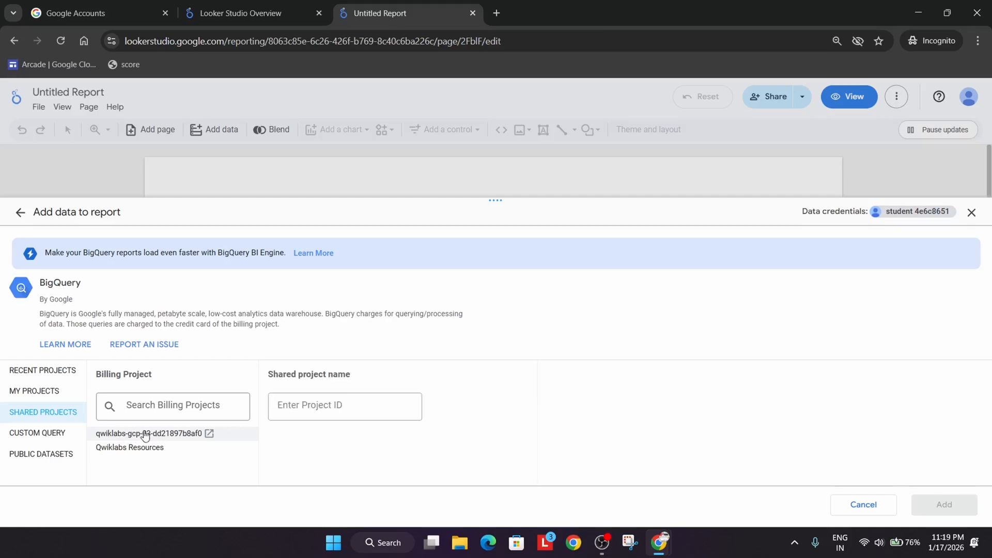
pyautogui.click(247, 12)
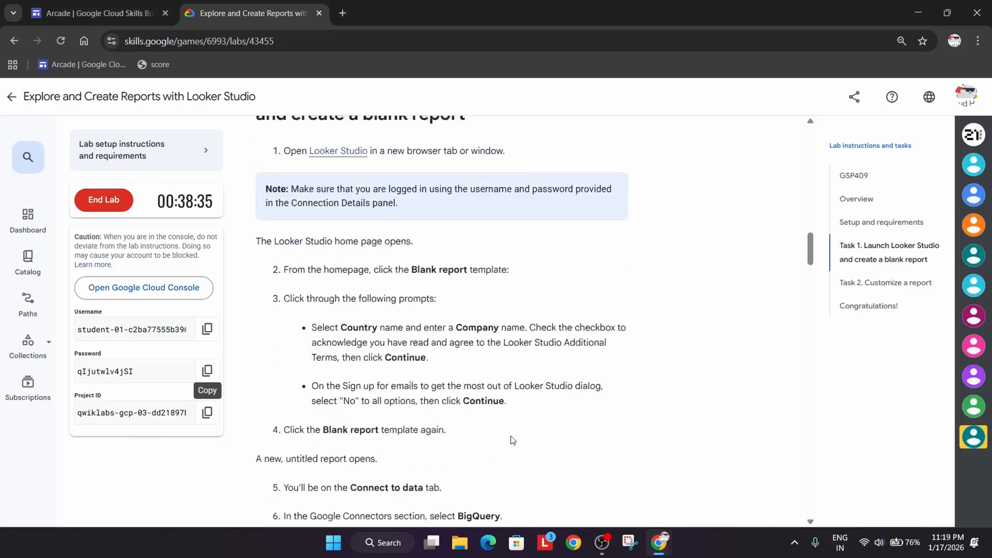
# Copy the shared project name 'data-to-insights' from lab step 8 and return to the report.
pyautogui.scroll(-3)
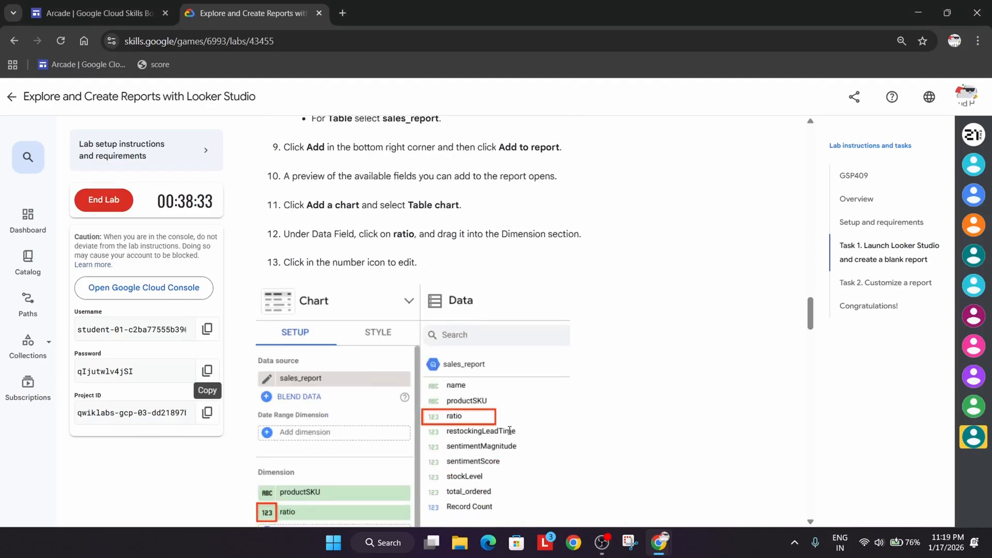
pyautogui.scroll(3)
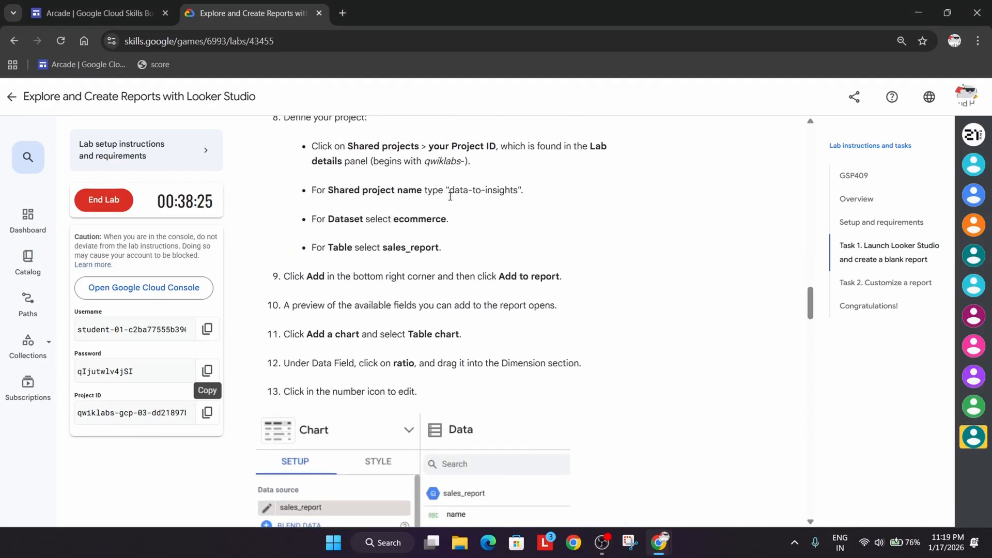
pyautogui.doubleClick(482, 190)
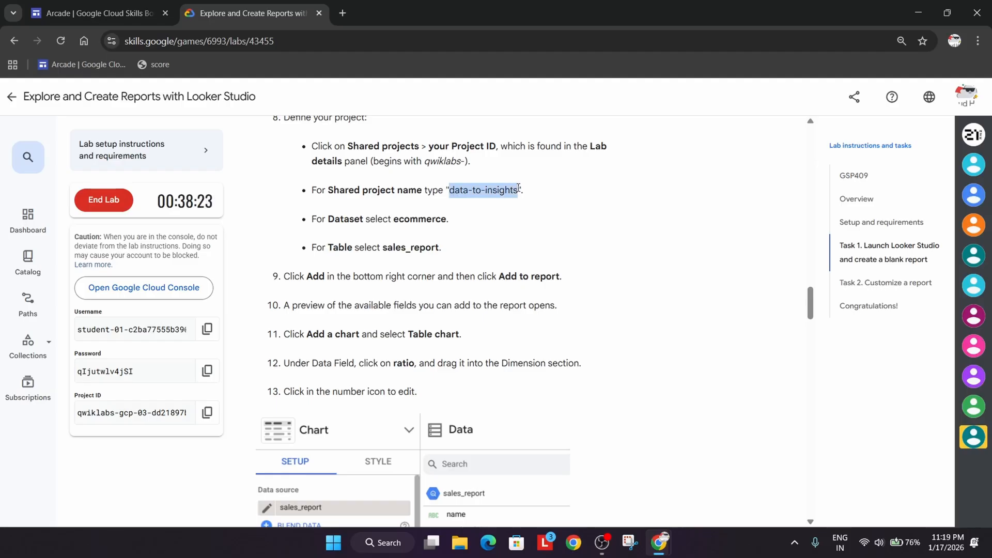
pyautogui.click(405, 12)
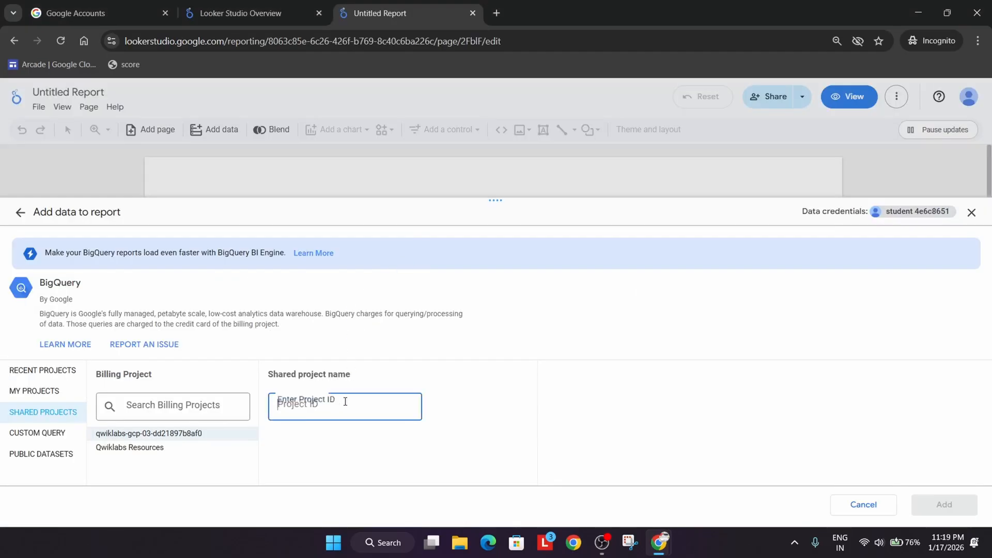
# Add the data-to-insights ecommerce sales_report BigQuery table as the report's data source.
pyautogui.write('data-to-insights')
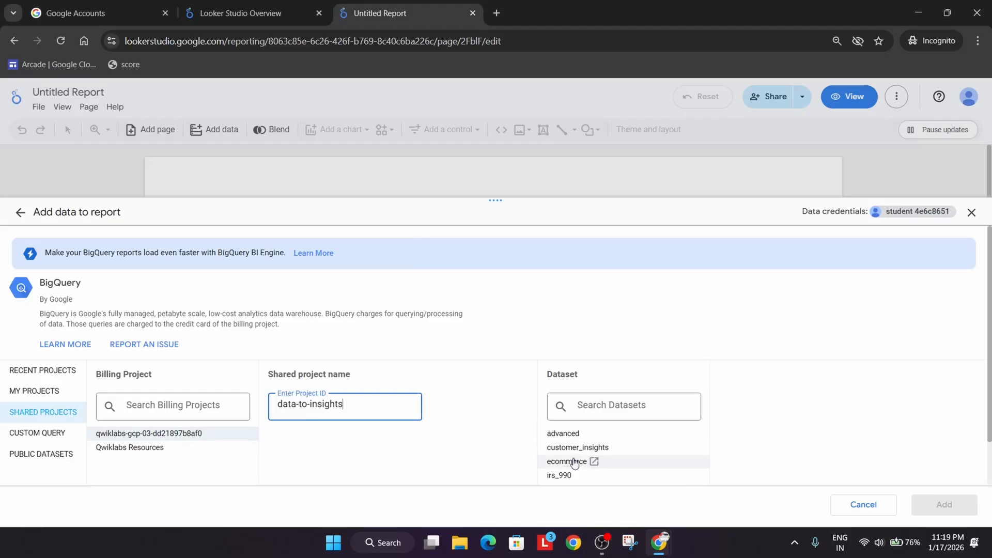
pyautogui.click(252, 12)
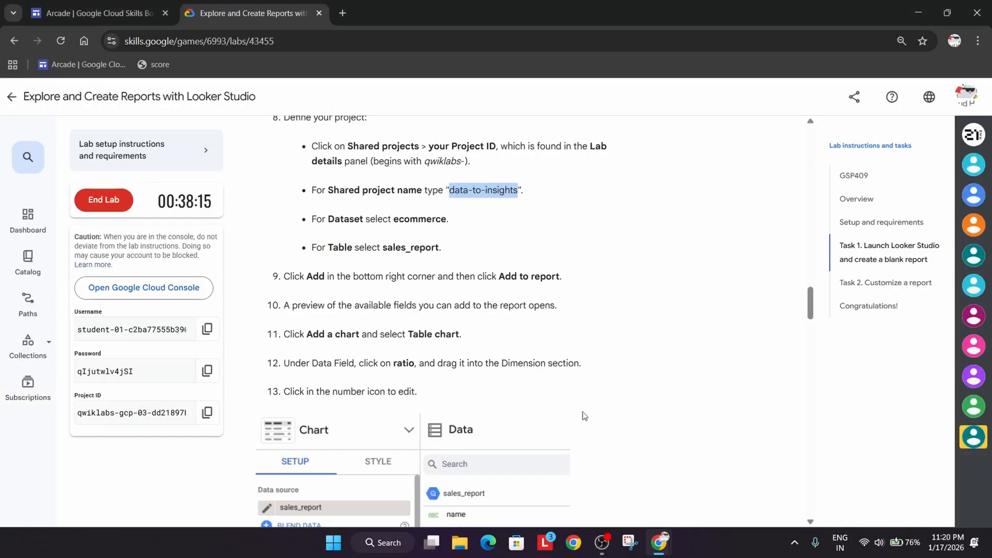
pyautogui.click(408, 12)
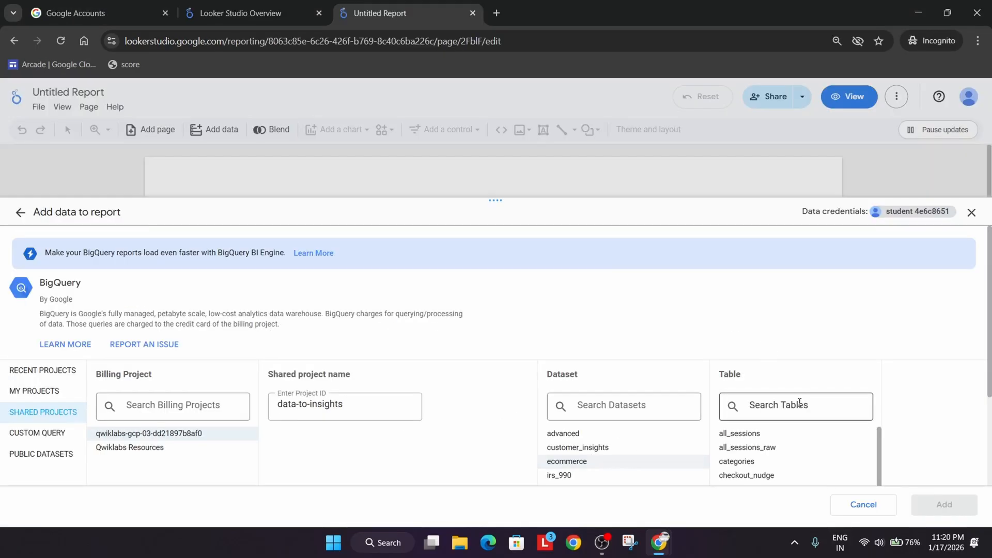
pyautogui.write('sales')
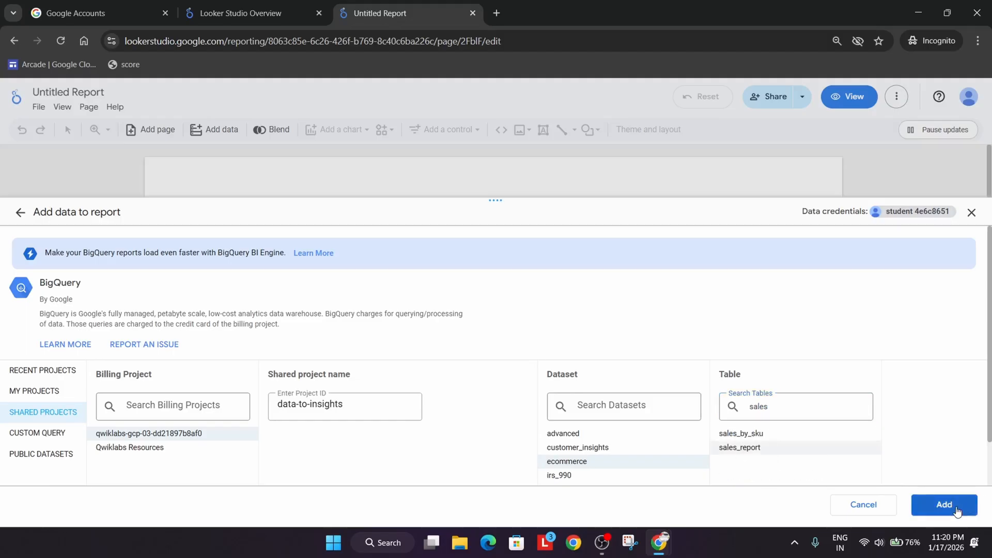
pyautogui.click(944, 505)
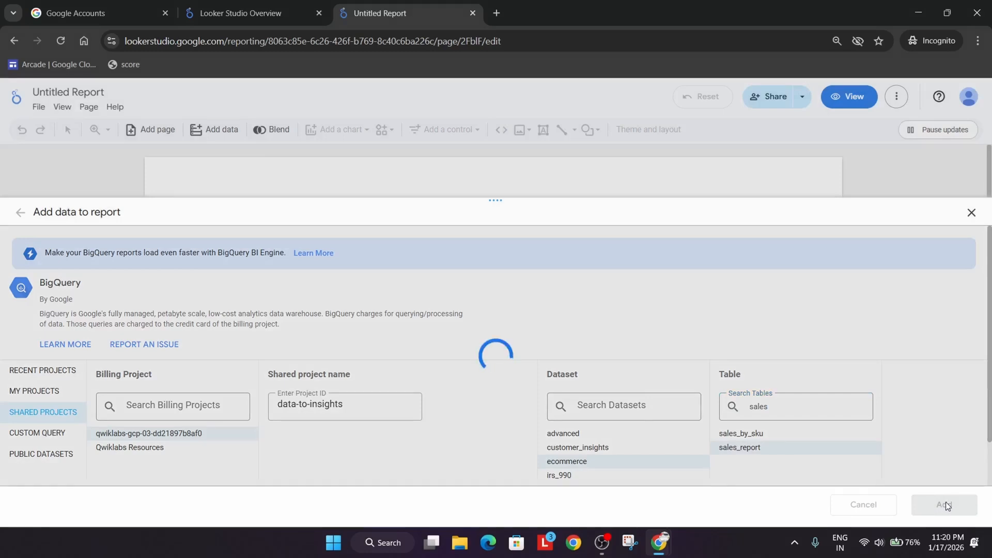
pyautogui.moveTo(977, 487)
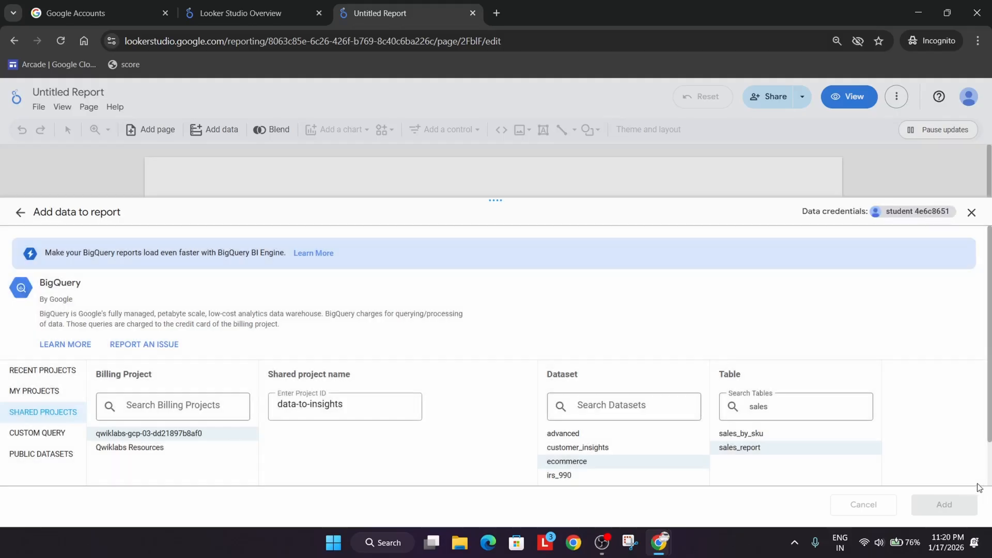
pyautogui.moveTo(600, 386)
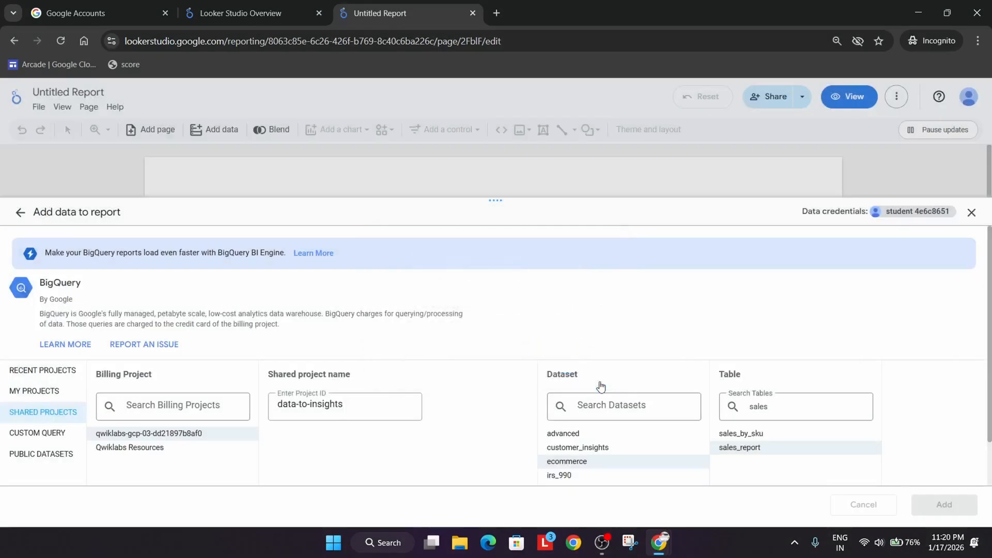
pyautogui.click(241, 12)
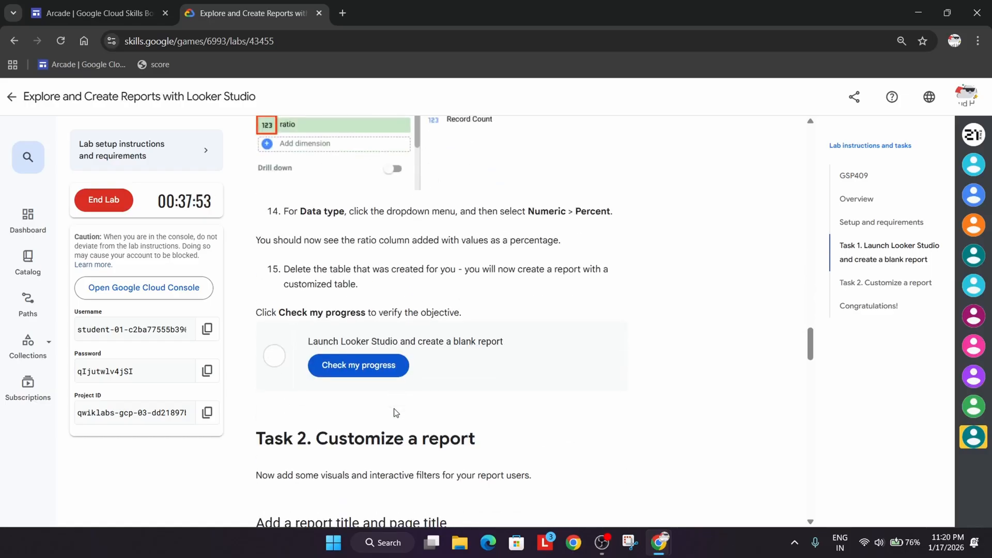
# Run Check my progress for the 100-point checkpoint, then end the lab and confirm.
pyautogui.click(357, 365)
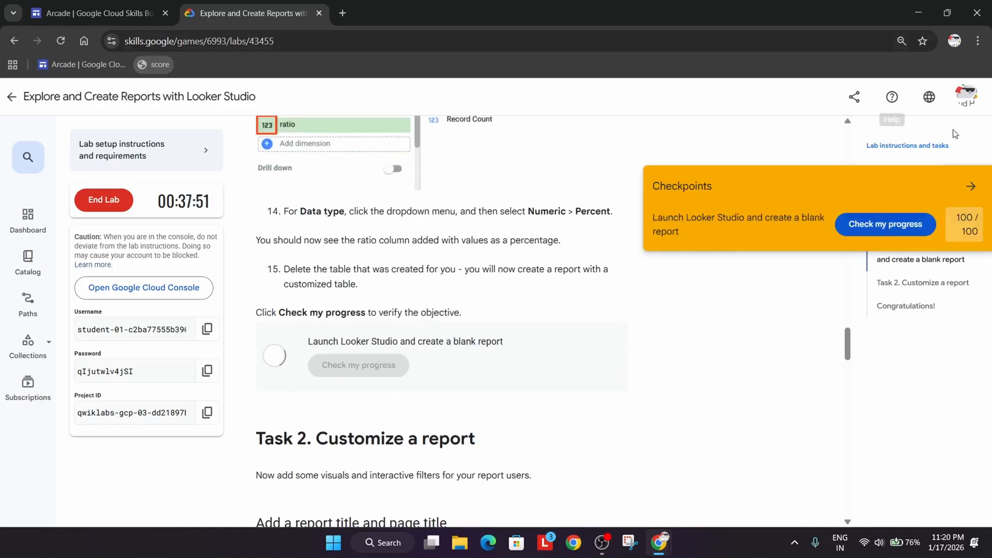
pyautogui.click(884, 223)
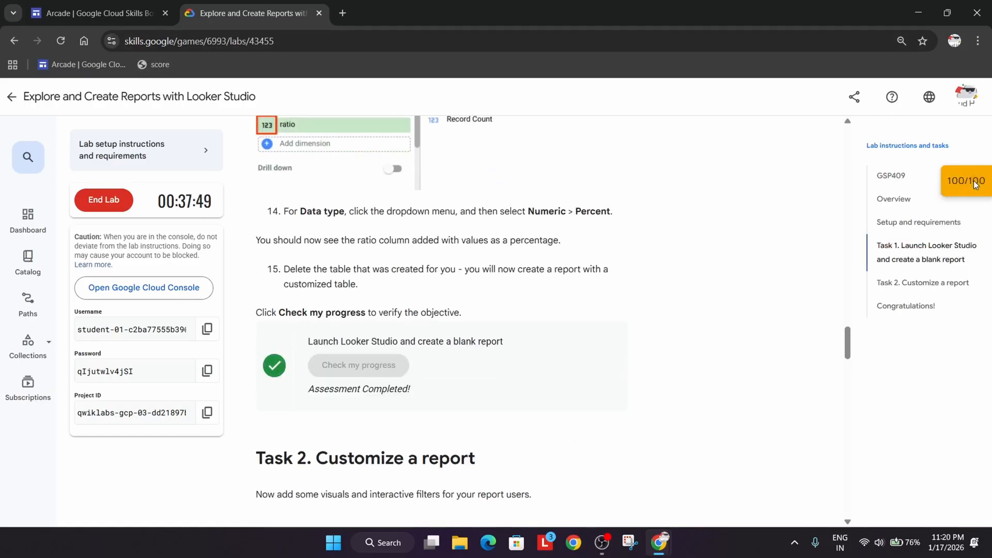
pyautogui.click(103, 200)
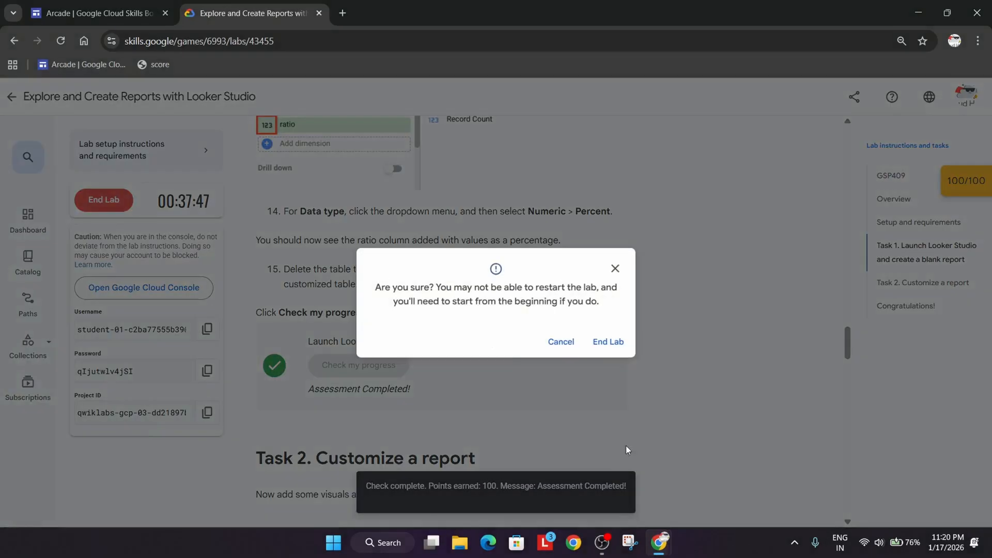
pyautogui.click(607, 342)
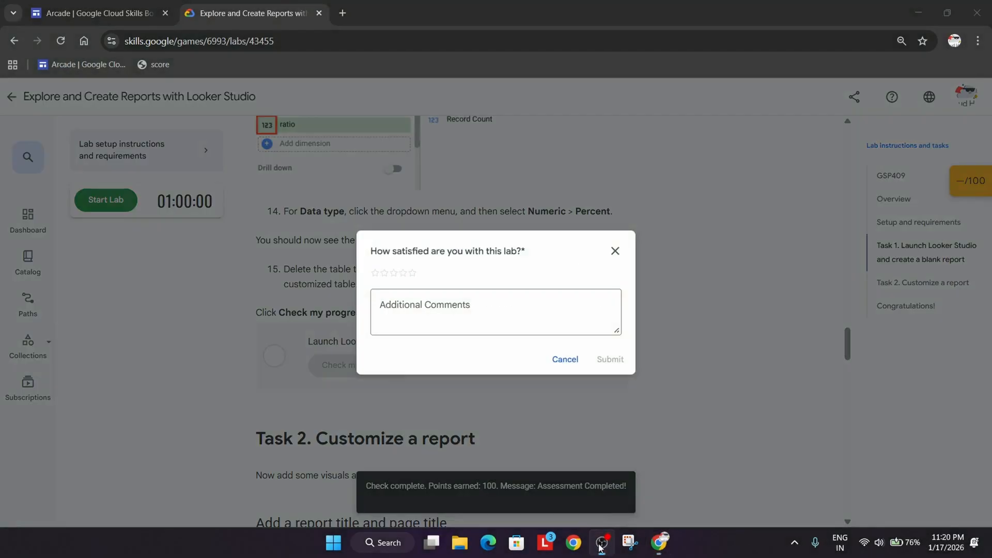